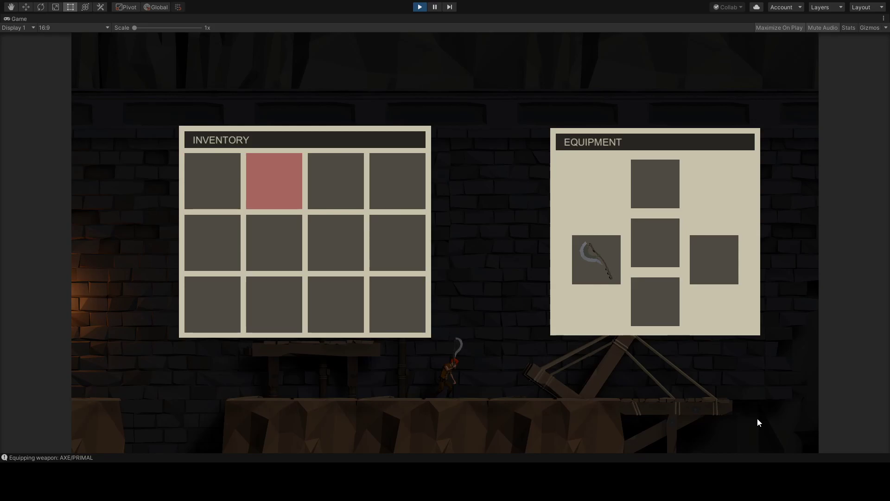
# Unequip the axe from the Equipment panel's weapon slot, returning it to the inventory.
pyautogui.click(595, 261)
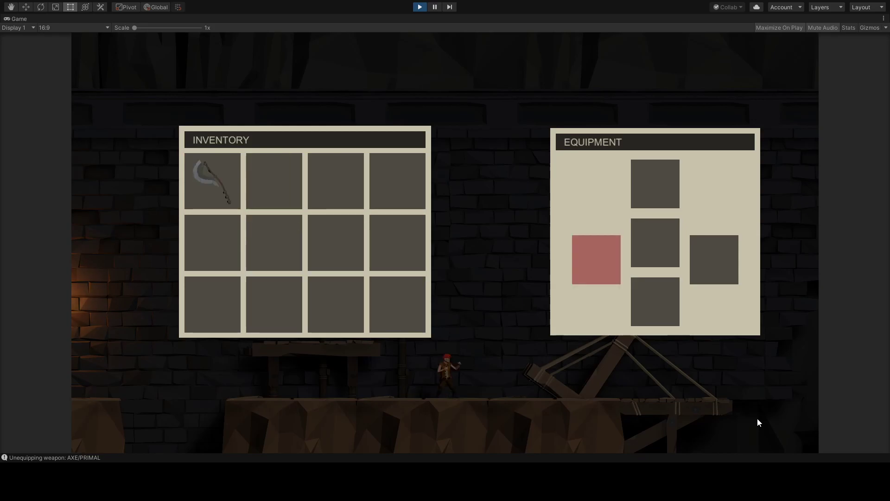